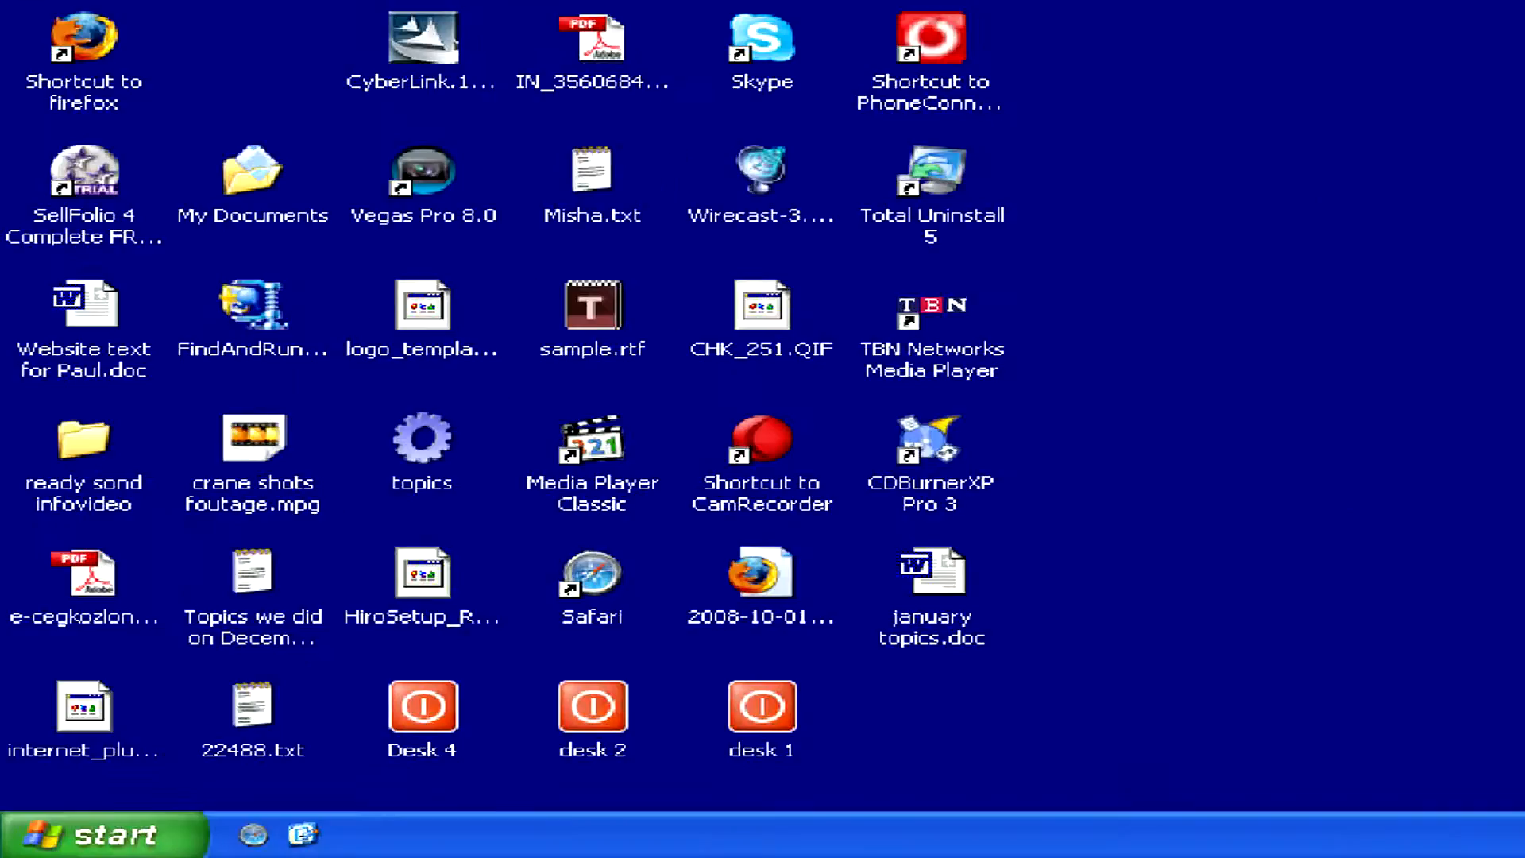
Step: Open the Control Panel from the Start menu
{"action": "left_click", "coordinate": [73, 834]}
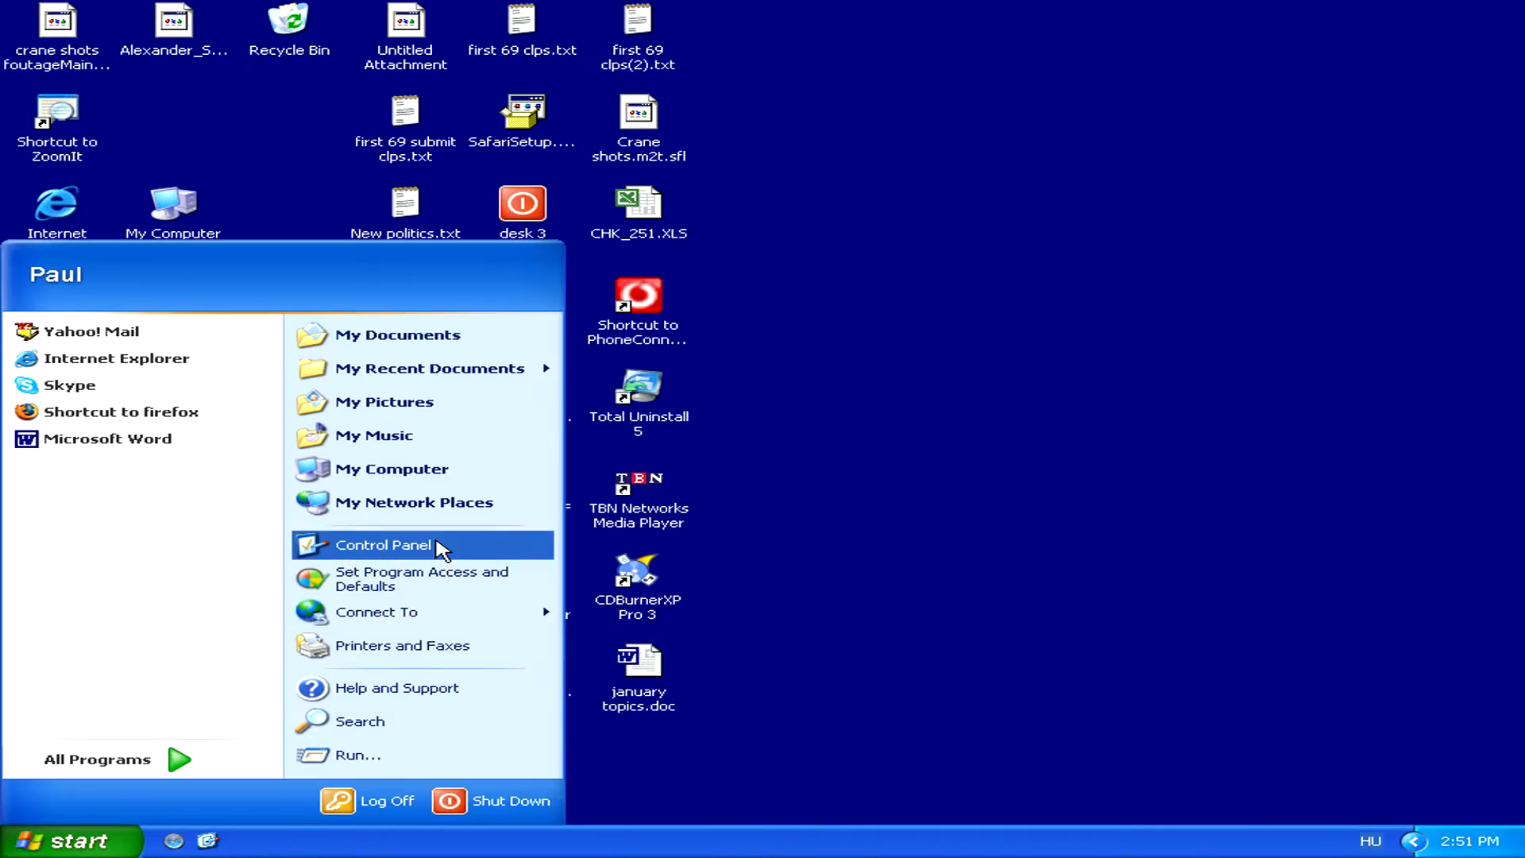
{"action": "left_click", "coordinate": [383, 545]}
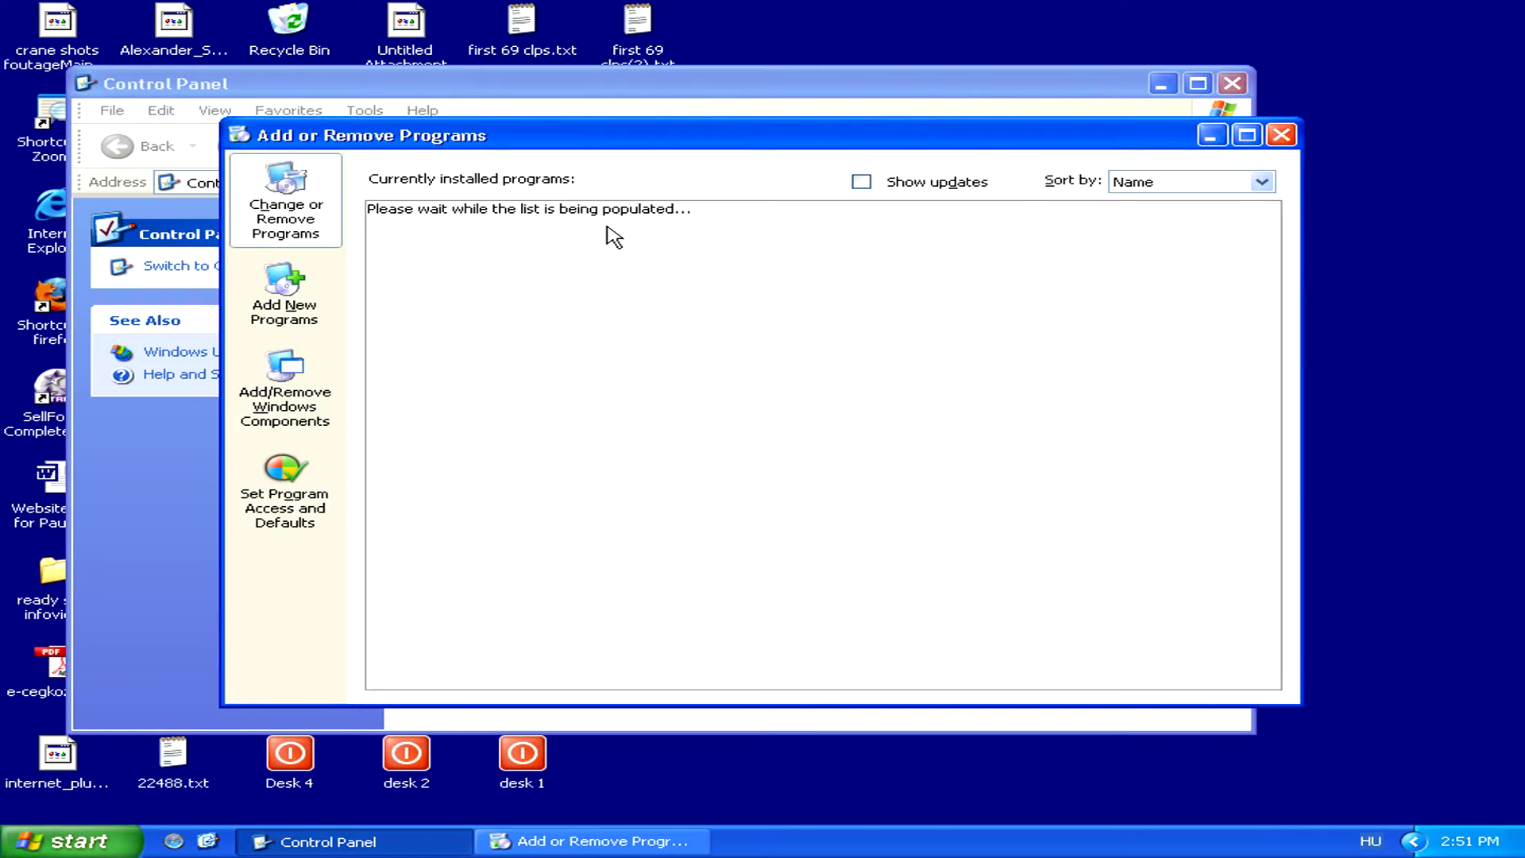
{"action": "mouse_move", "coordinate": [729, 251]}
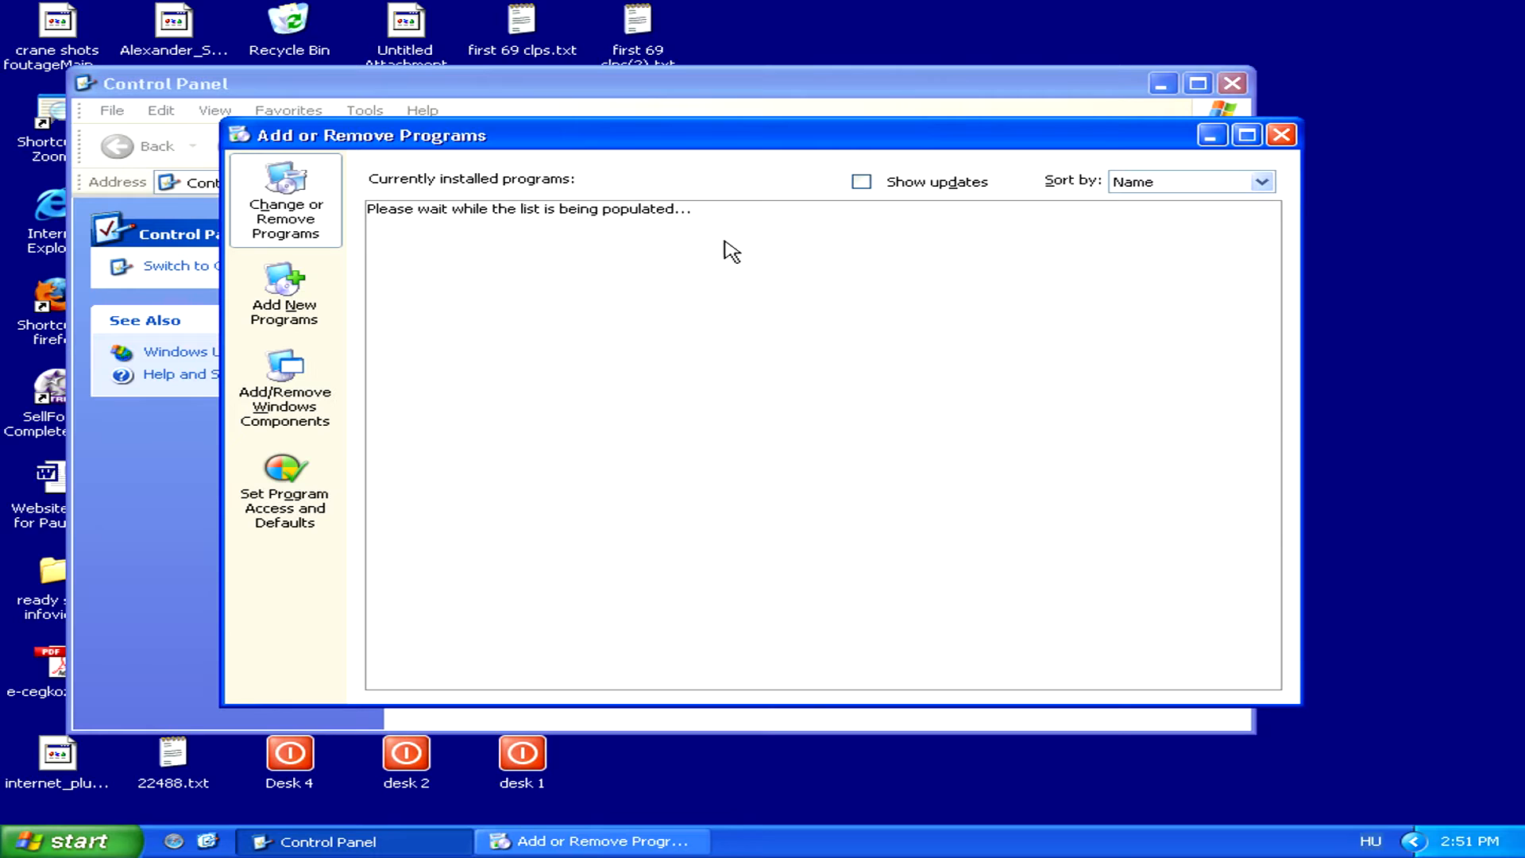
{"action": "mouse_move", "coordinate": [809, 238]}
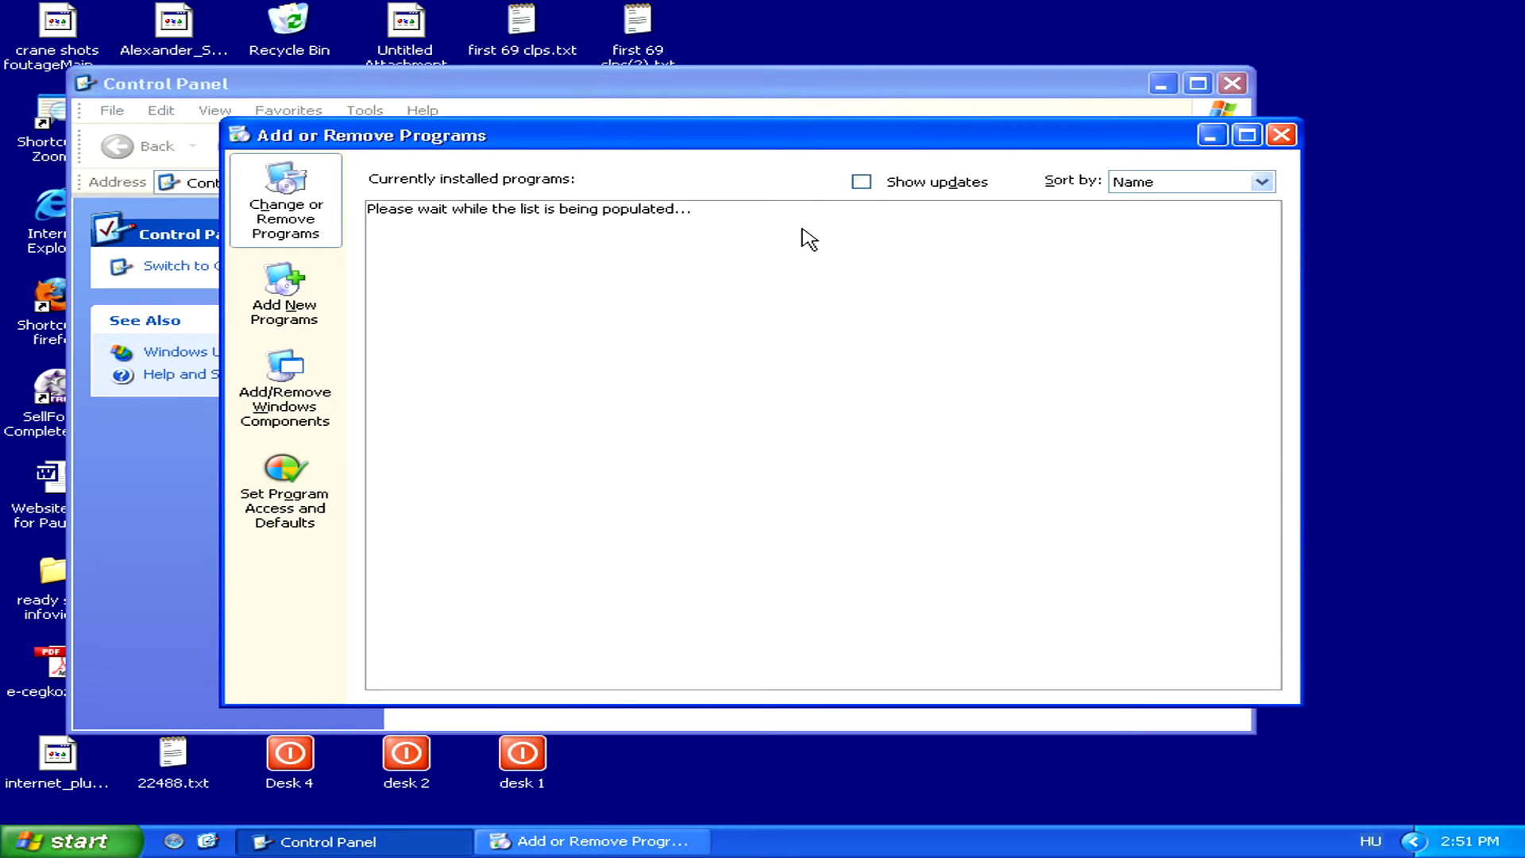
{"action": "mouse_move", "coordinate": [772, 173]}
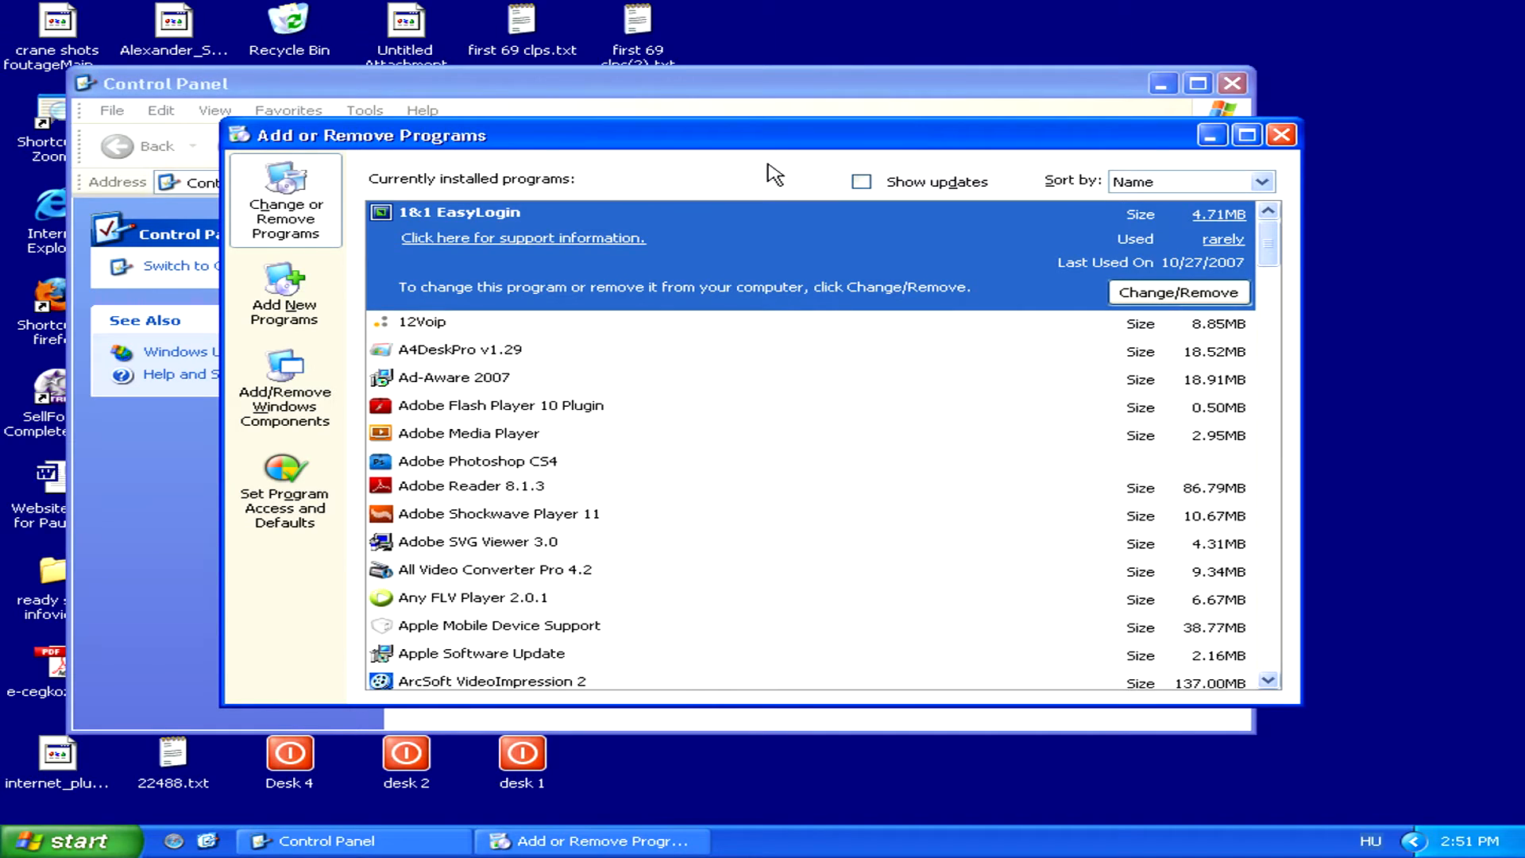
{"action": "mouse_move", "coordinate": [806, 174]}
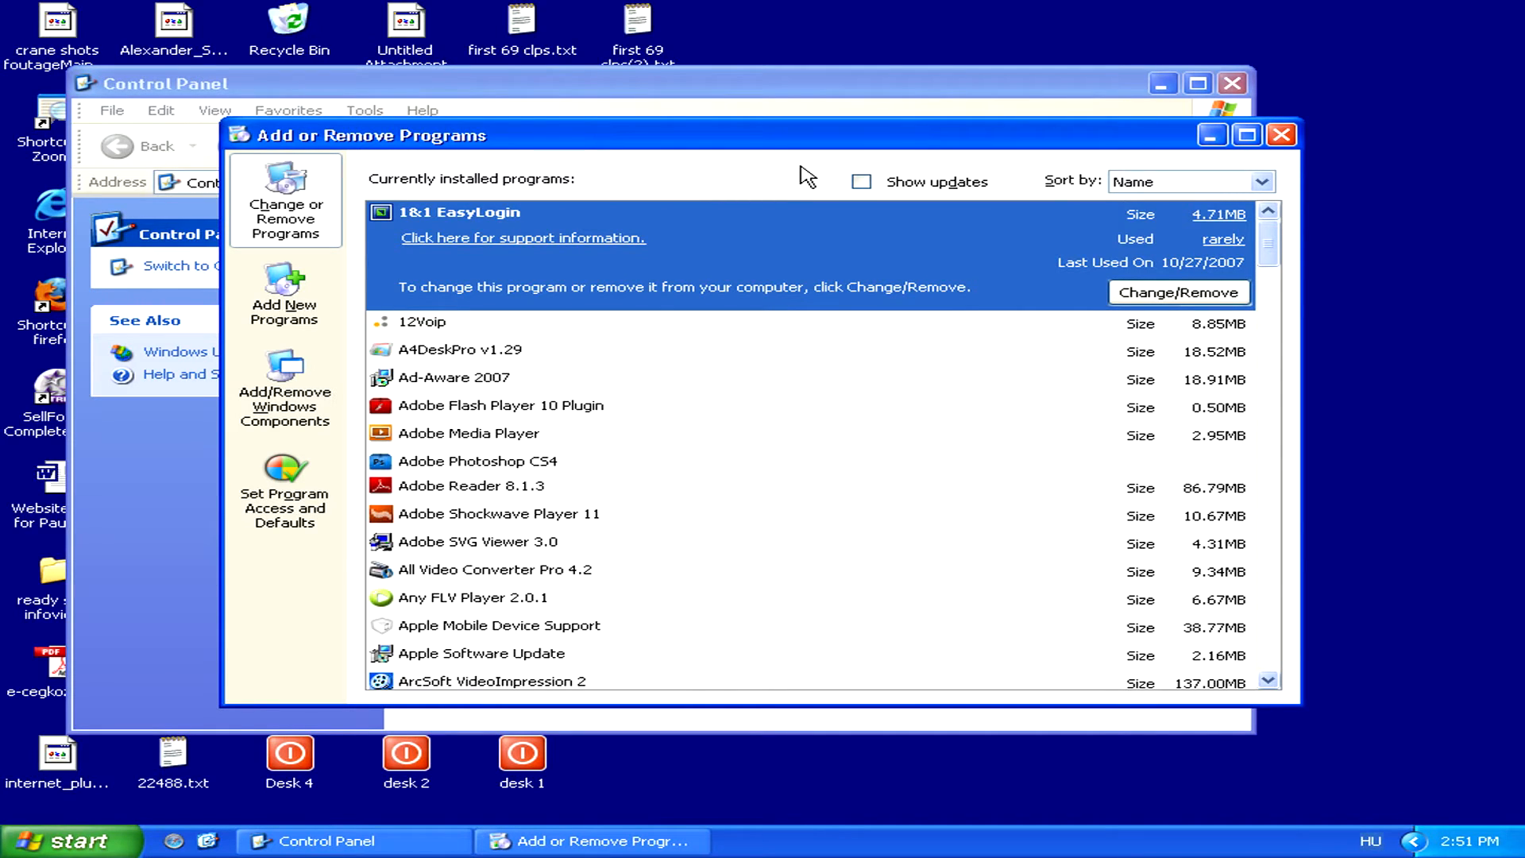
{"action": "mouse_move", "coordinate": [1178, 262]}
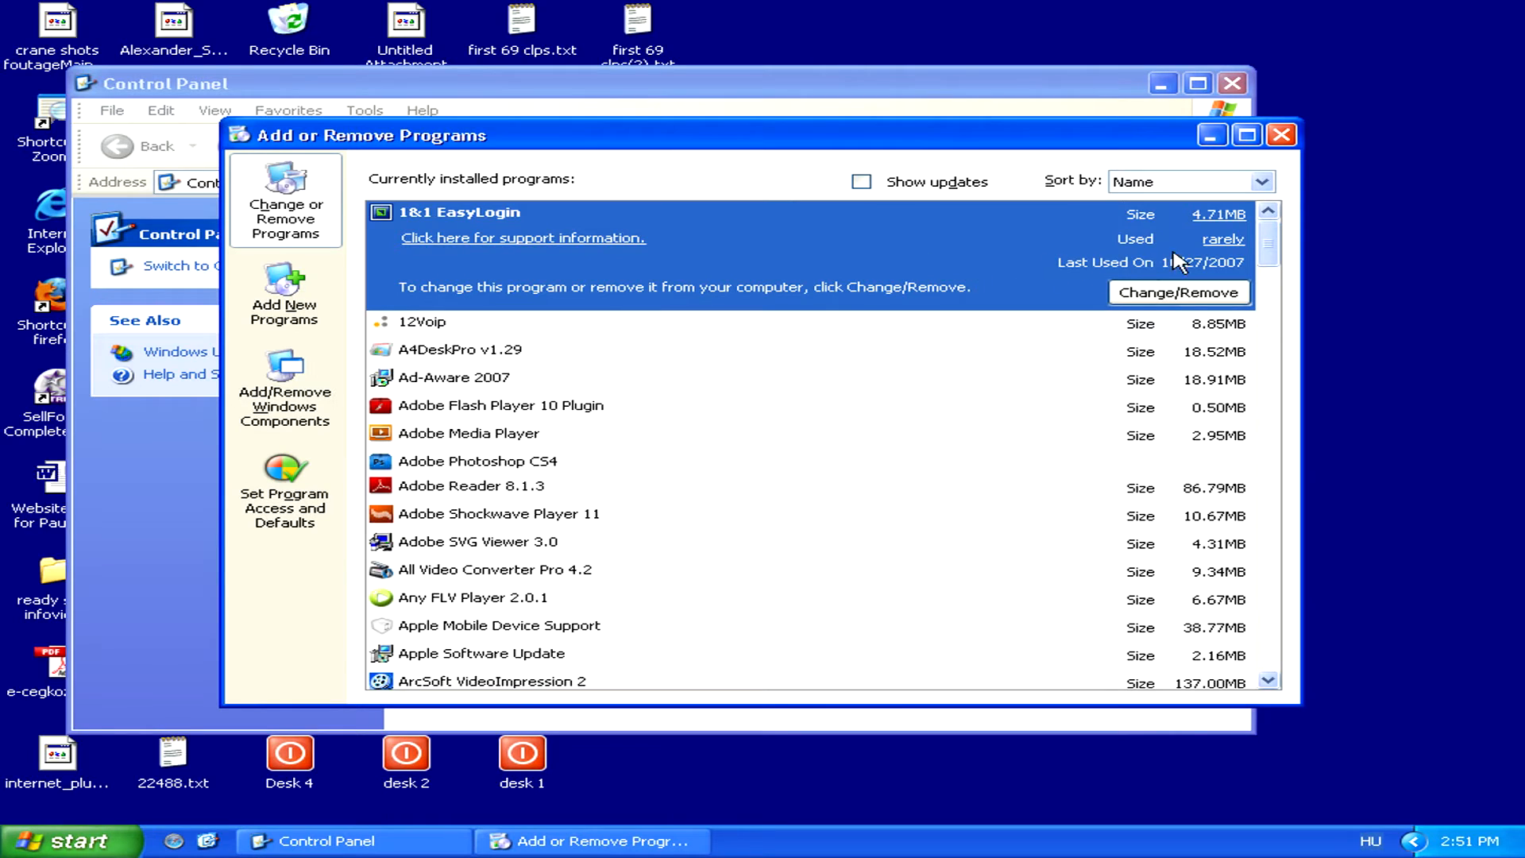
Step: Scroll the installed-programs list down to review entries below 1&1 EasyLogin
{"action": "scroll", "scroll_direction": "down", "scroll_amount": 3}
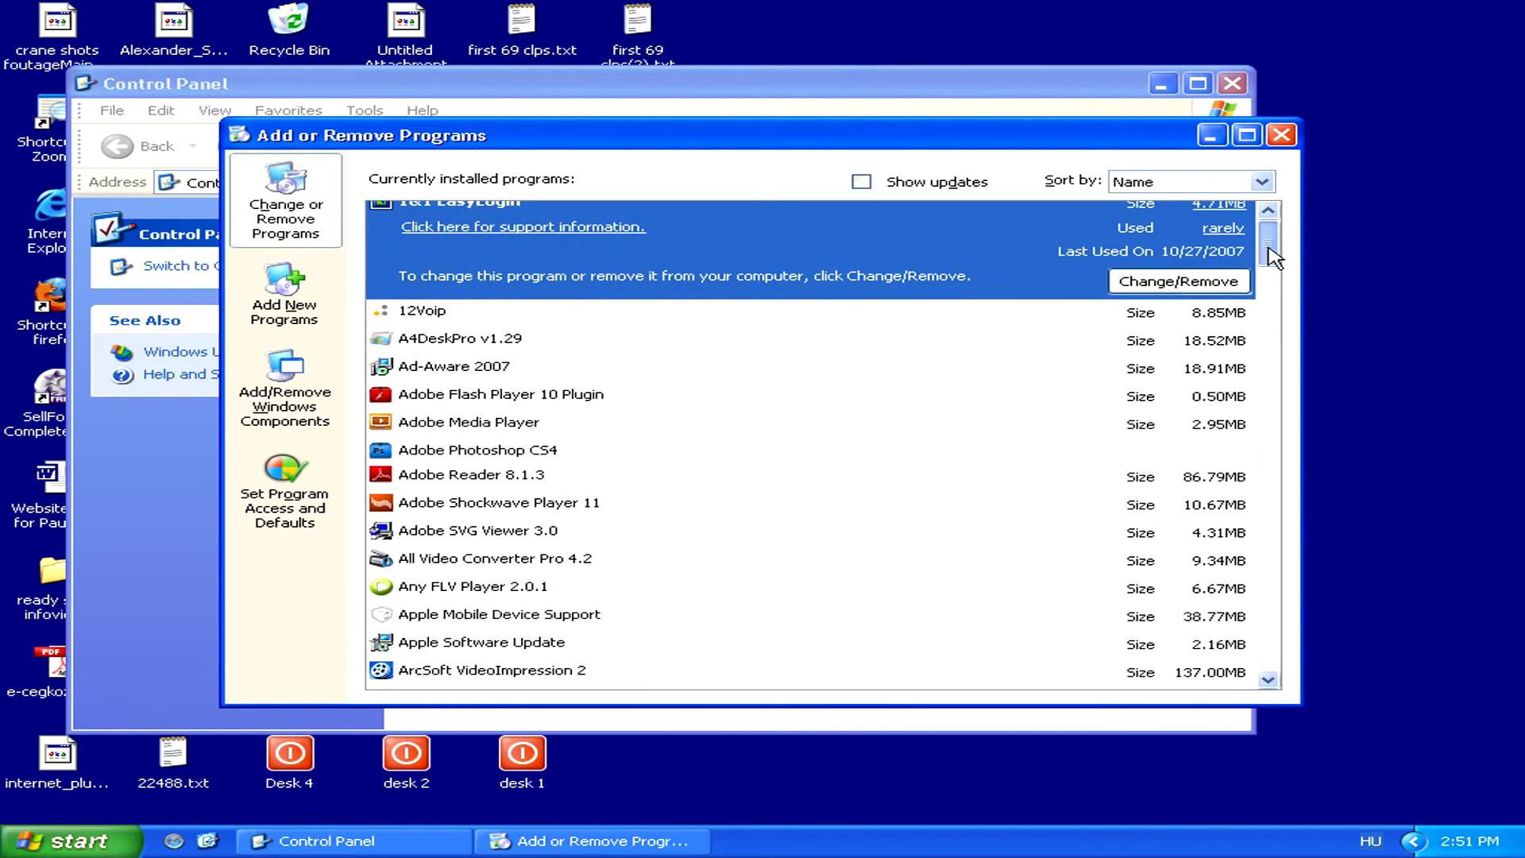
{"action": "mouse_move", "coordinate": [838, 379]}
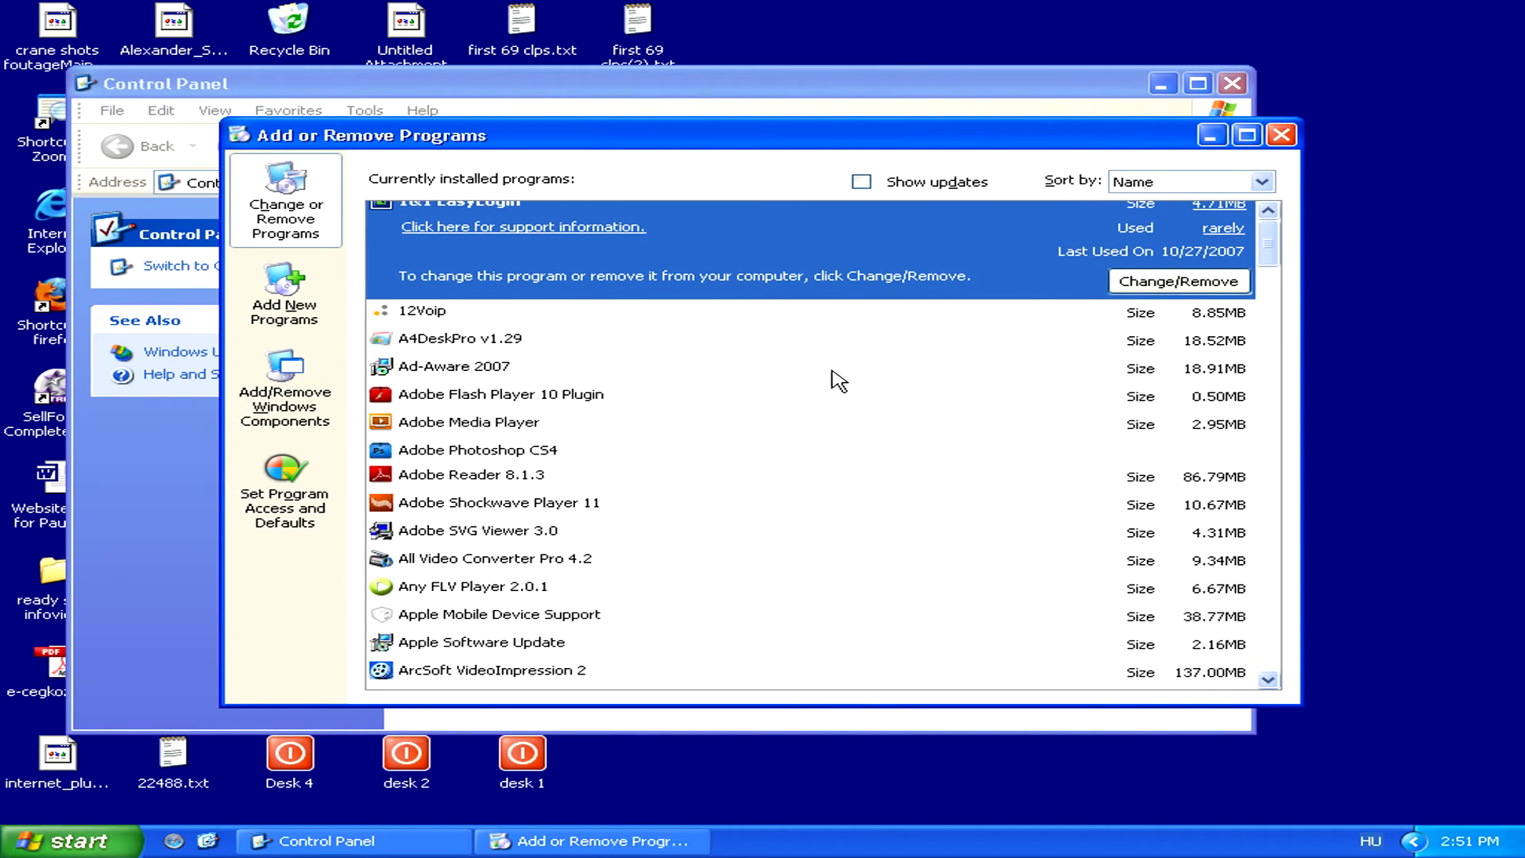